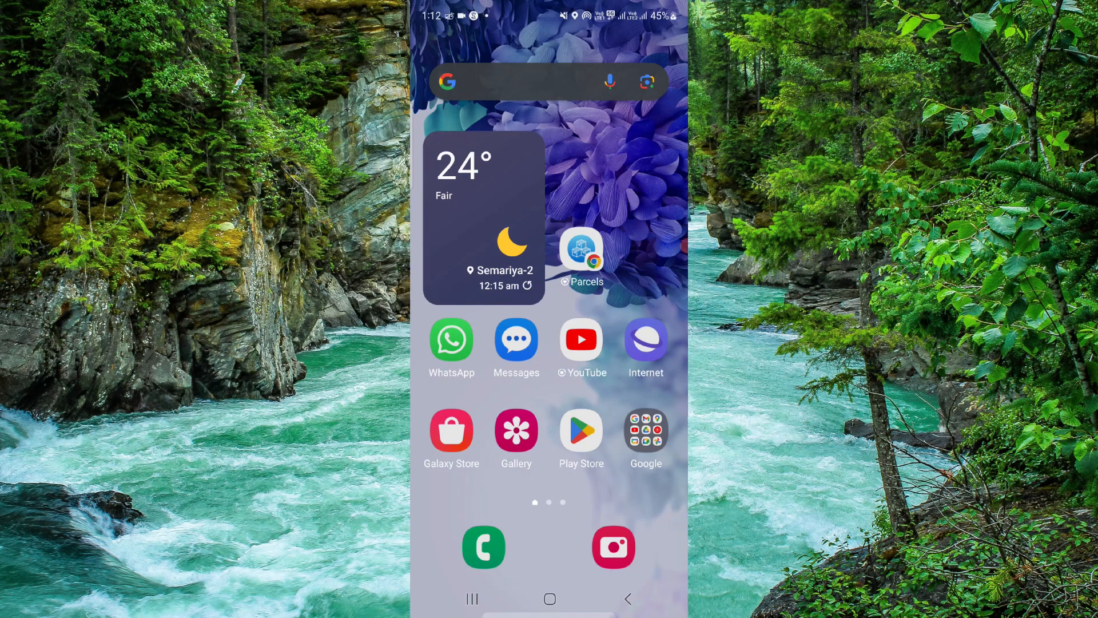
Launch Widgetable from the app drawer and open All Pets, showing the eggs and Sharkie
{"action": "scroll", "scroll_direction": "up", "scroll_amount": 3}
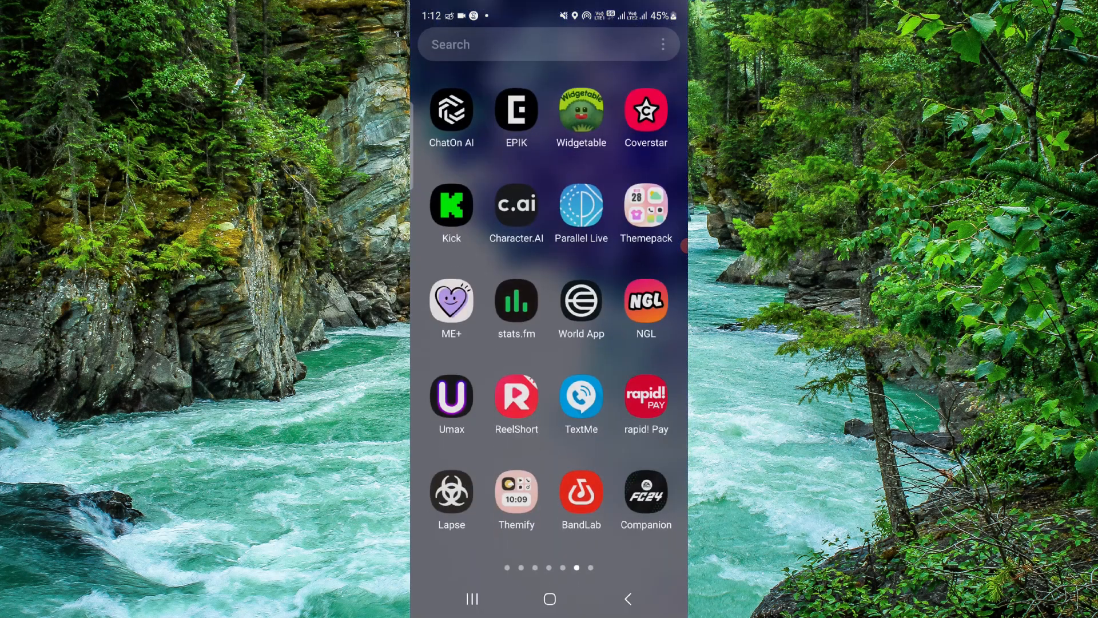
{"action": "left_click", "coordinate": [581, 111]}
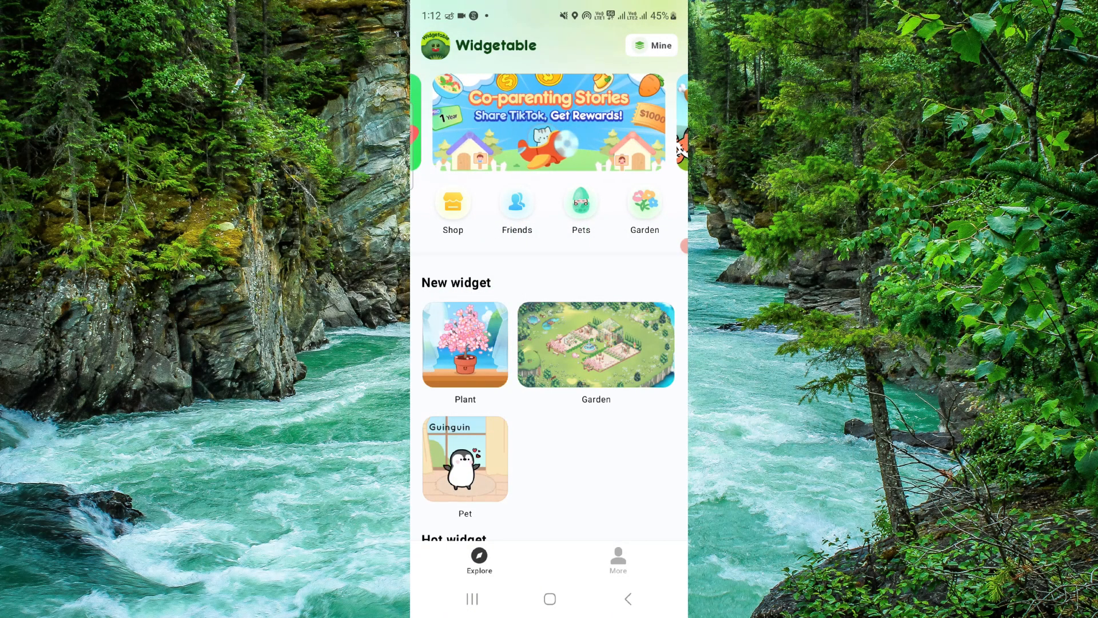
{"action": "left_click", "coordinate": [580, 203]}
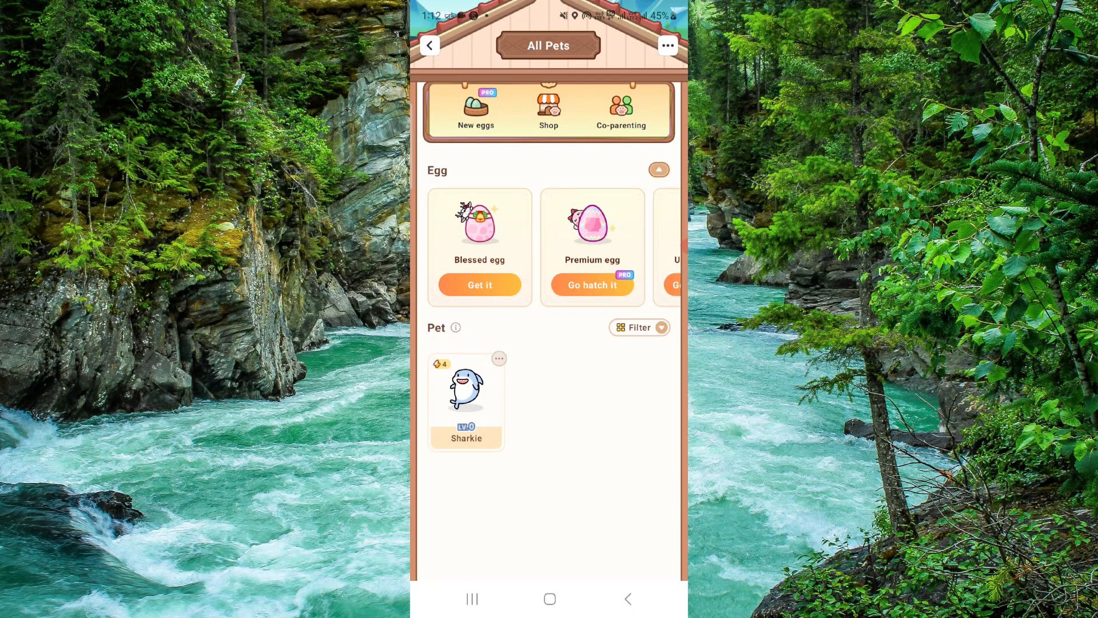